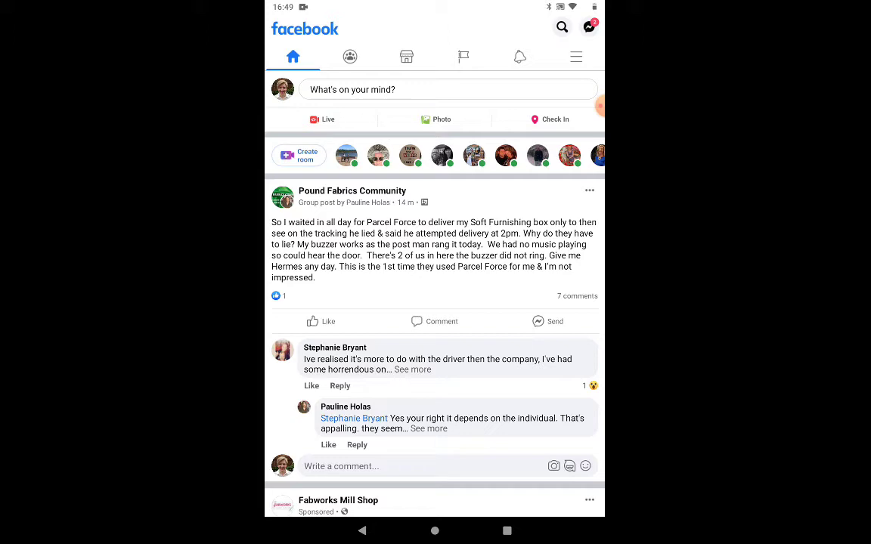
# Step: Scroll the news feed past the group post and fabric ad to the Sewing Bee Sew-Along question
pyautogui.scroll(-3)
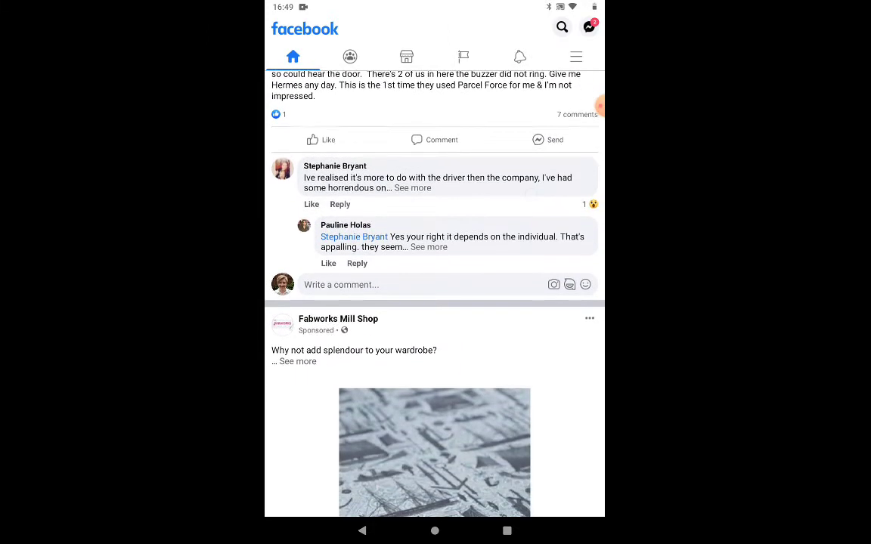
pyautogui.scroll(-3)
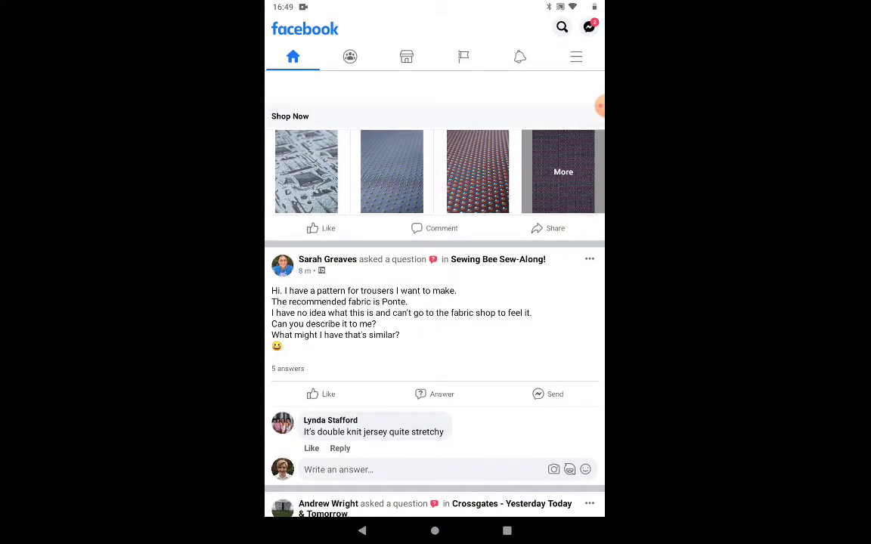
pyautogui.scroll(-3)
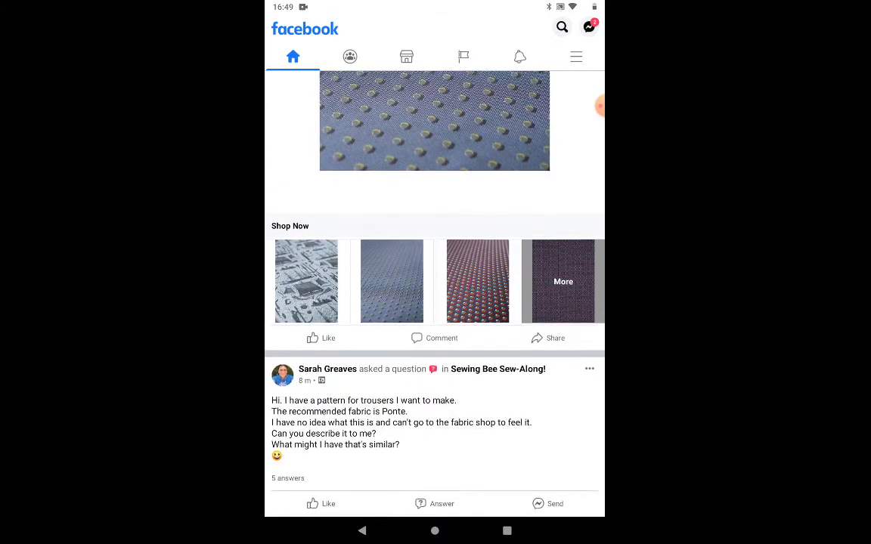
pyautogui.scroll(-3)
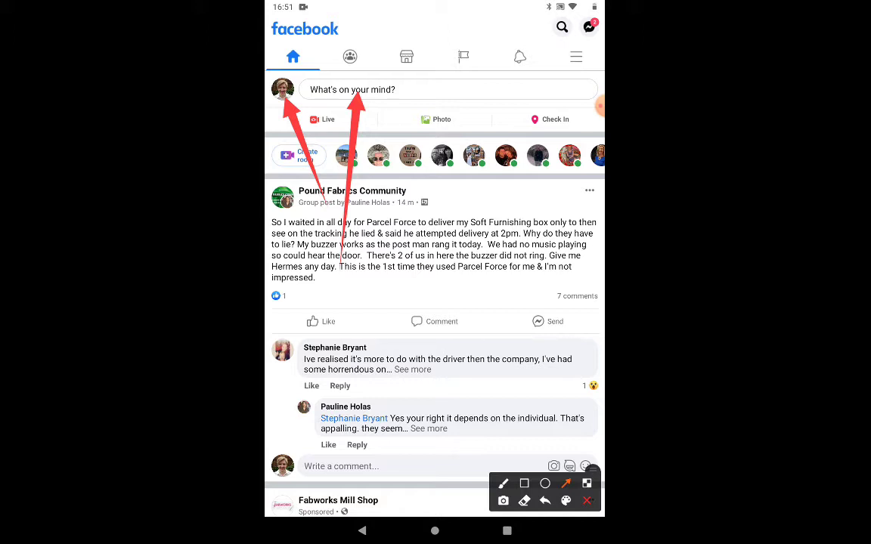
pyautogui.click(587, 500)
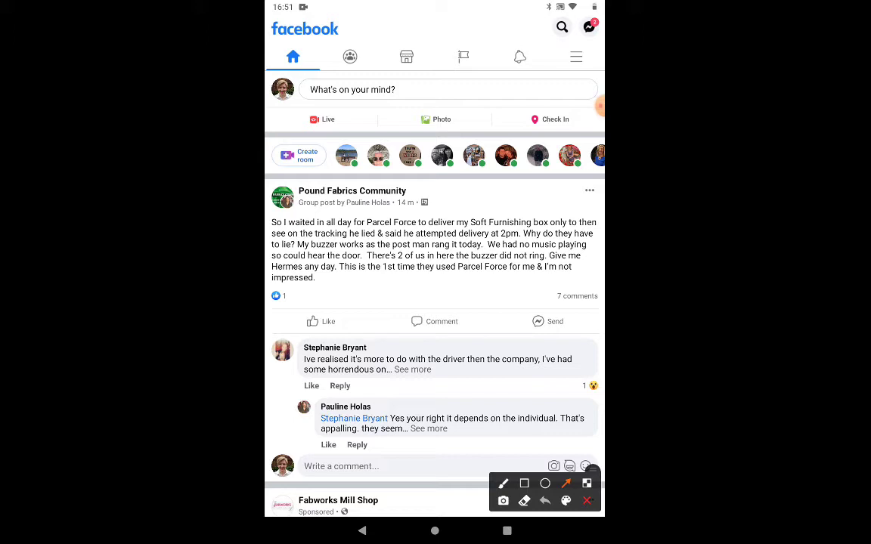
pyautogui.moveTo(406, 234); pyautogui.dragTo(446, 135)
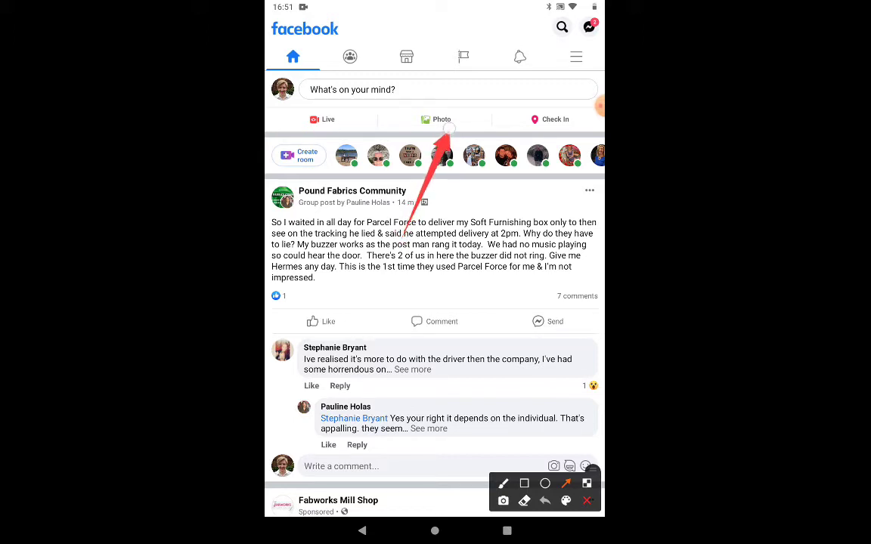
pyautogui.moveTo(499, 234); pyautogui.dragTo(537, 174)
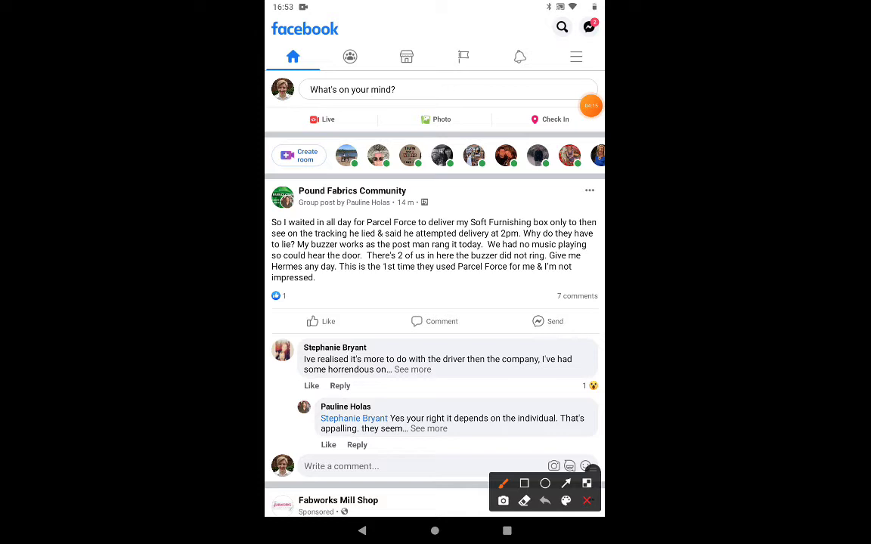
pyautogui.moveTo(516, 407); pyautogui.dragTo(573, 317)
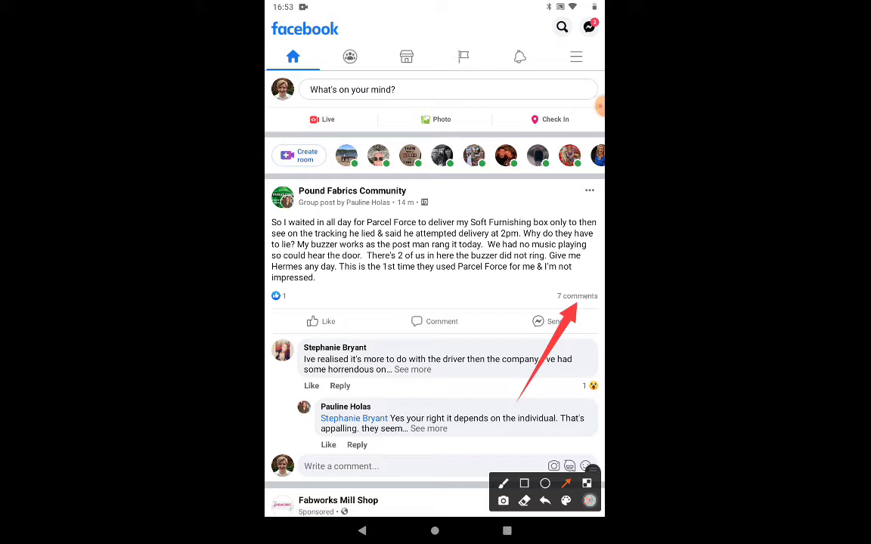
pyautogui.click(577, 296)
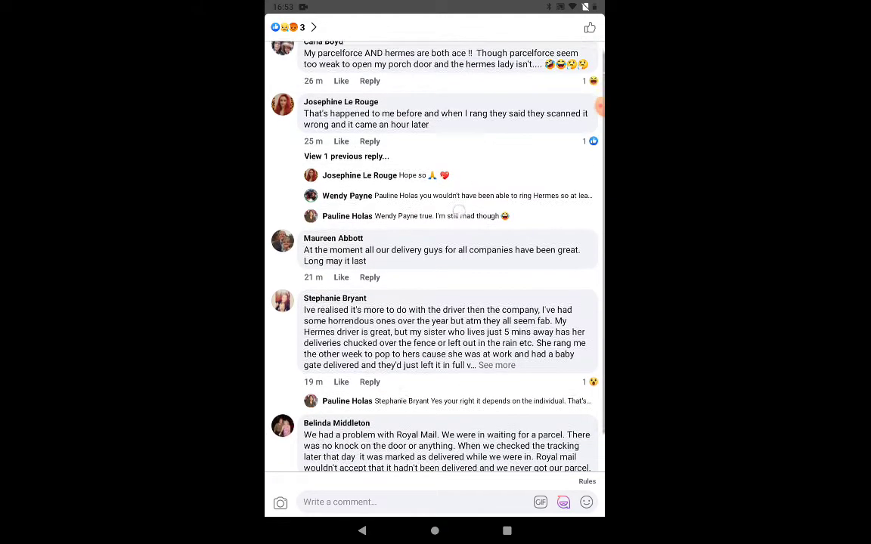
pyautogui.scroll(-3)
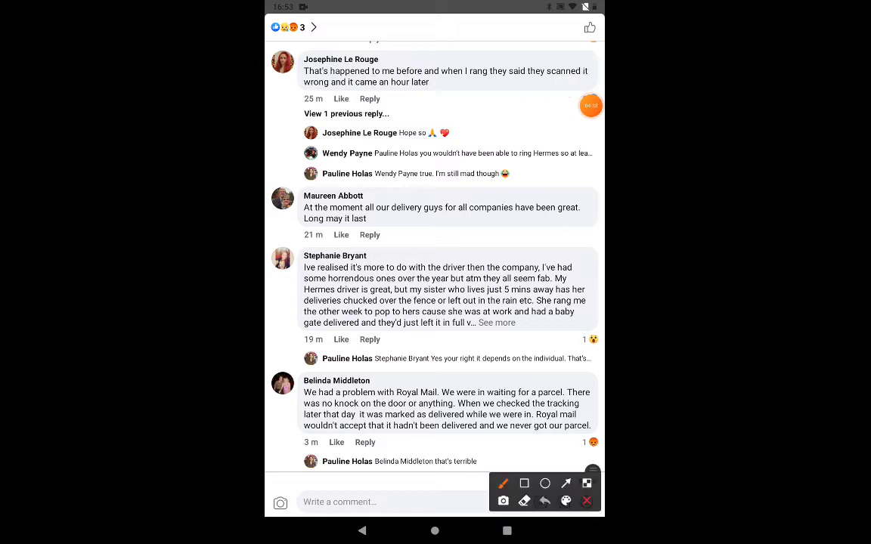
pyautogui.moveTo(324, 467); pyautogui.dragTo(370, 505)
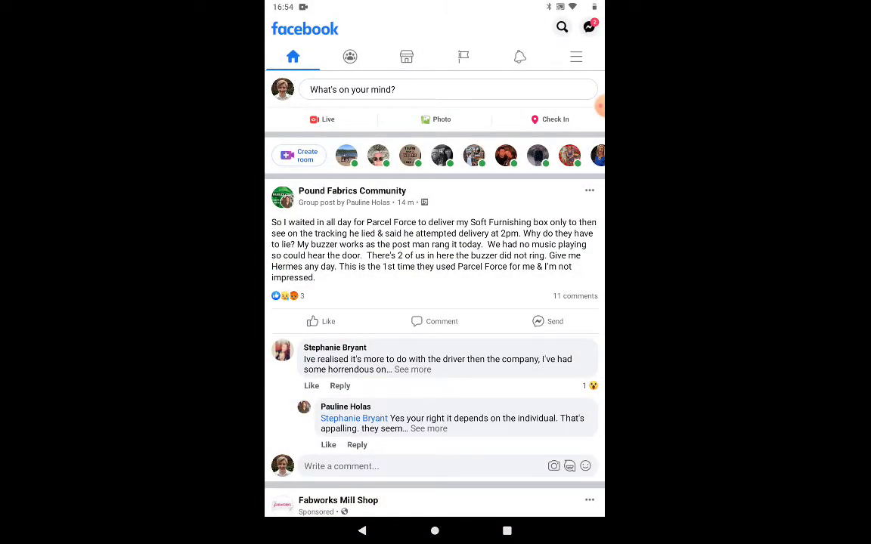
# Step: Scroll below the group post's comments to the Fabworks Mill Shop ad, highlighting its name and Sponsored label
pyautogui.scroll(-3)
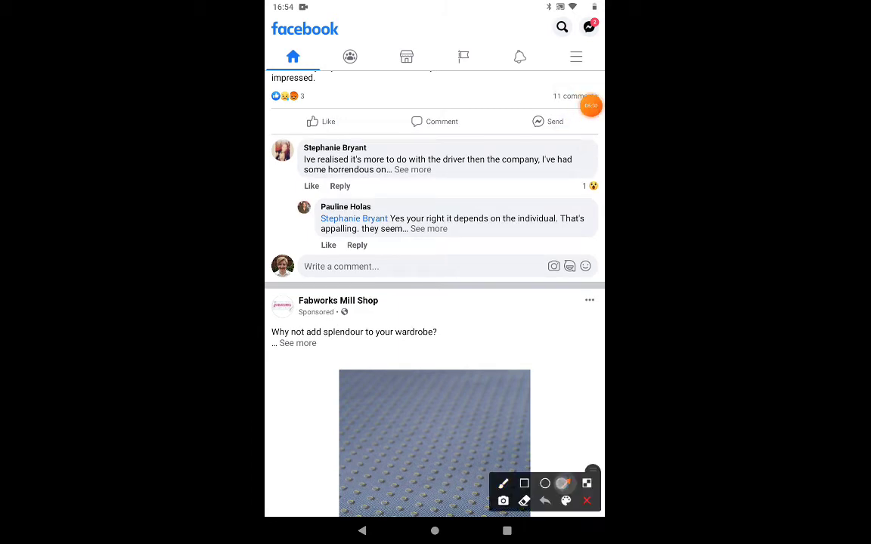
pyautogui.moveTo(310, 435); pyautogui.dragTo(329, 310)
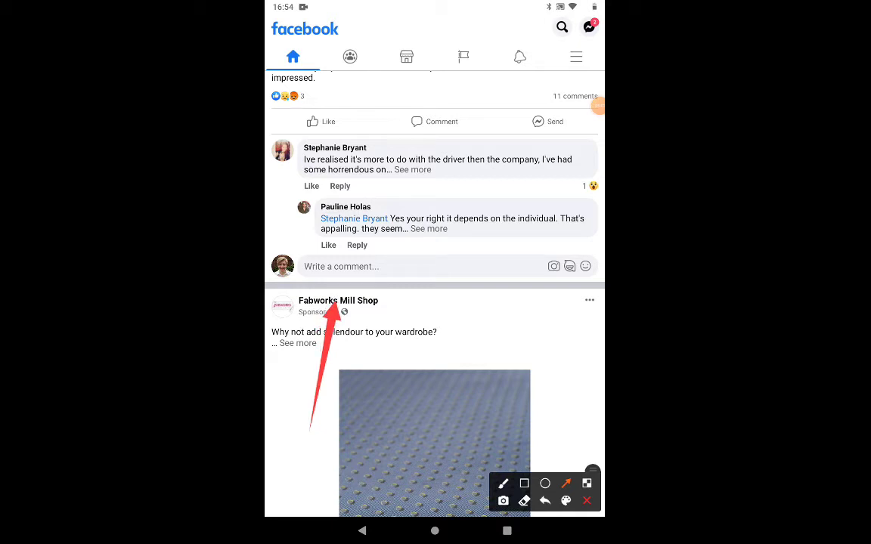
pyautogui.click(586, 500)
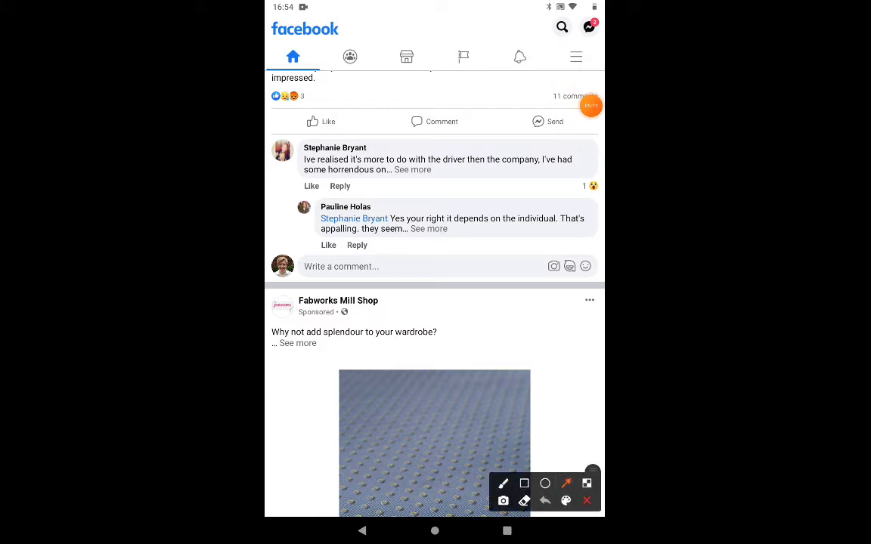
pyautogui.moveTo(444, 314); pyautogui.dragTo(344, 313)
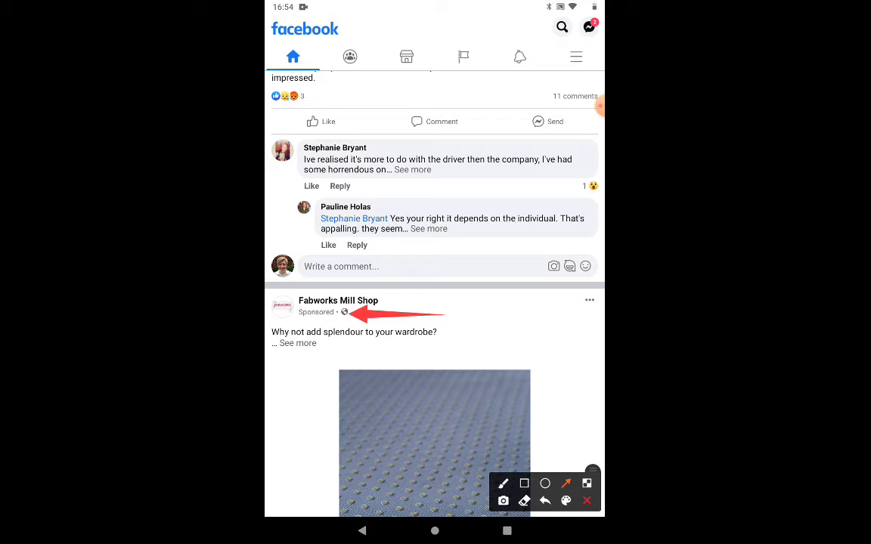
pyautogui.click(560, 388)
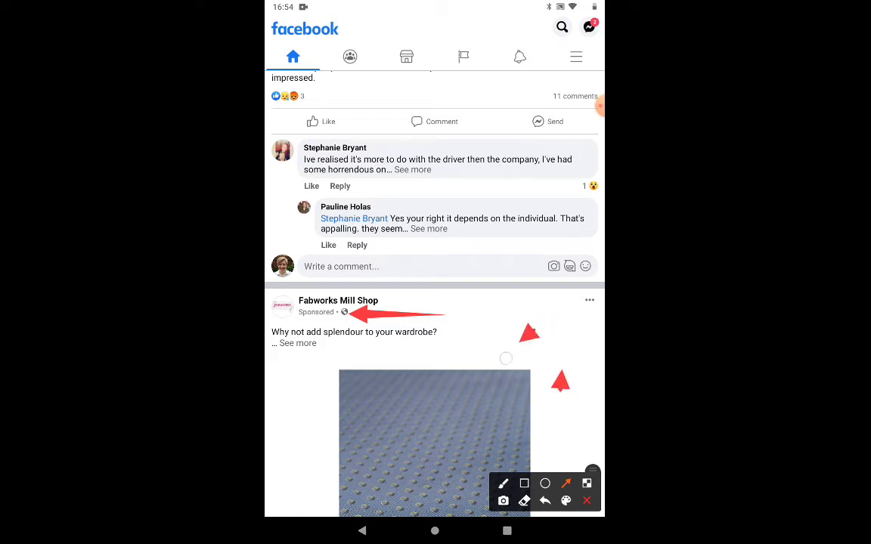
pyautogui.click(586, 501)
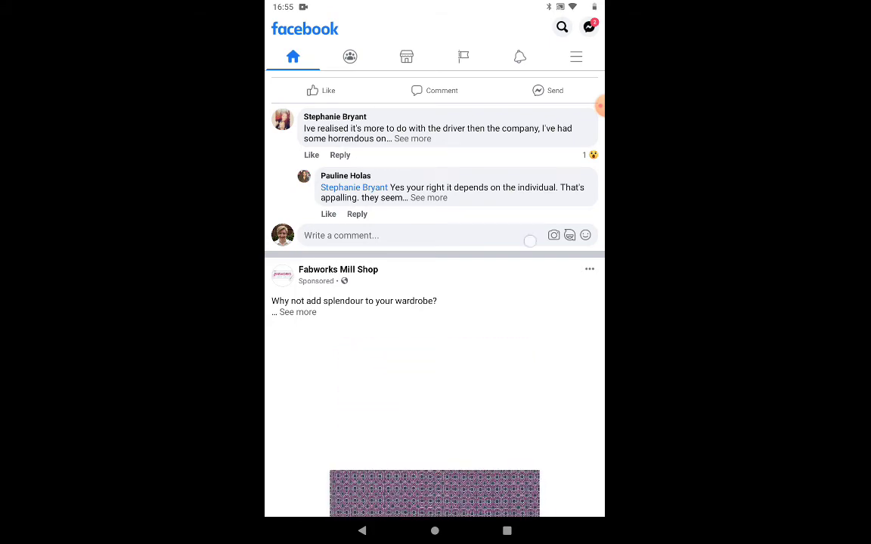
# Step: Scroll past the Shop Now carousel to the Sewing Bee Sew-Along and Crossgates Wi-Fi questions
pyautogui.scroll(-3)
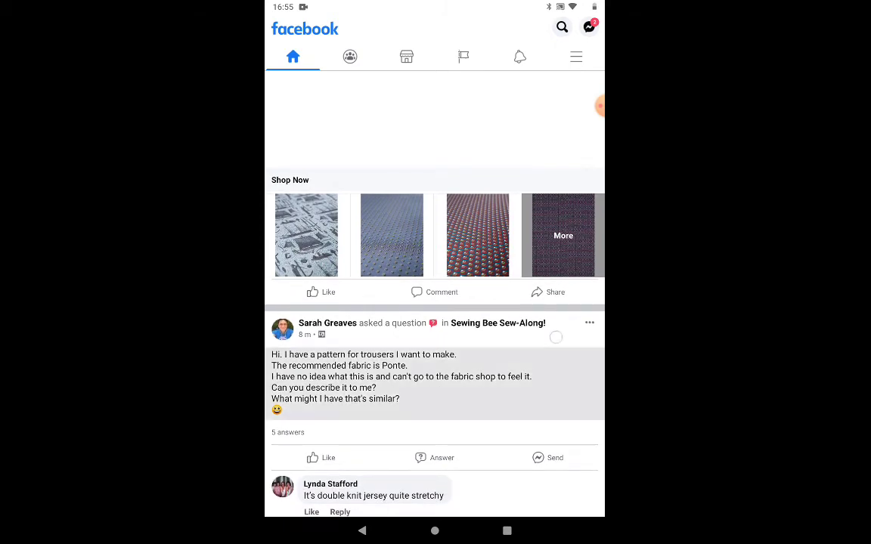
pyautogui.scroll(-3)
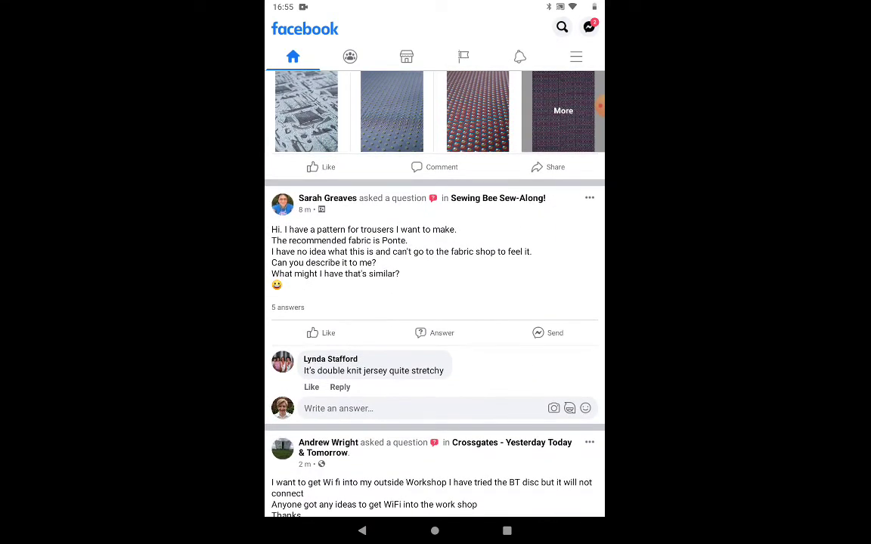
pyautogui.scroll(-3)
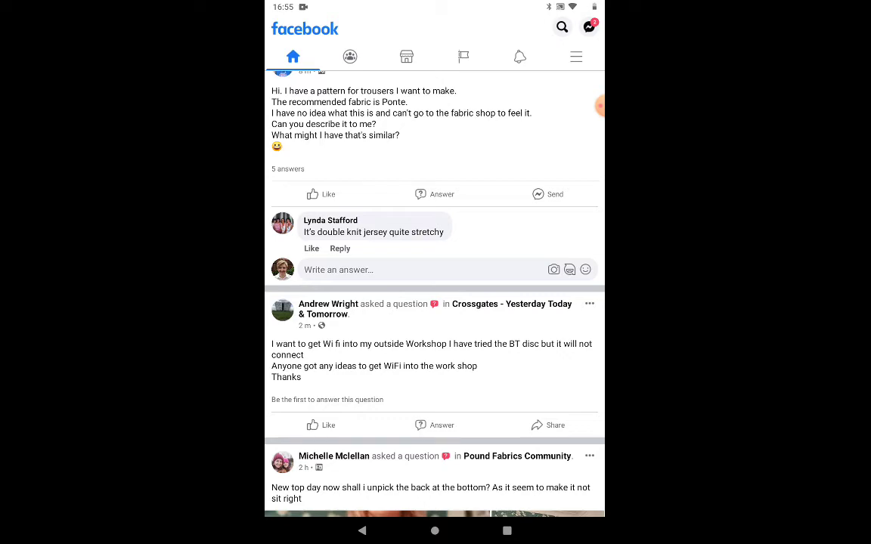
pyautogui.scroll(-3)
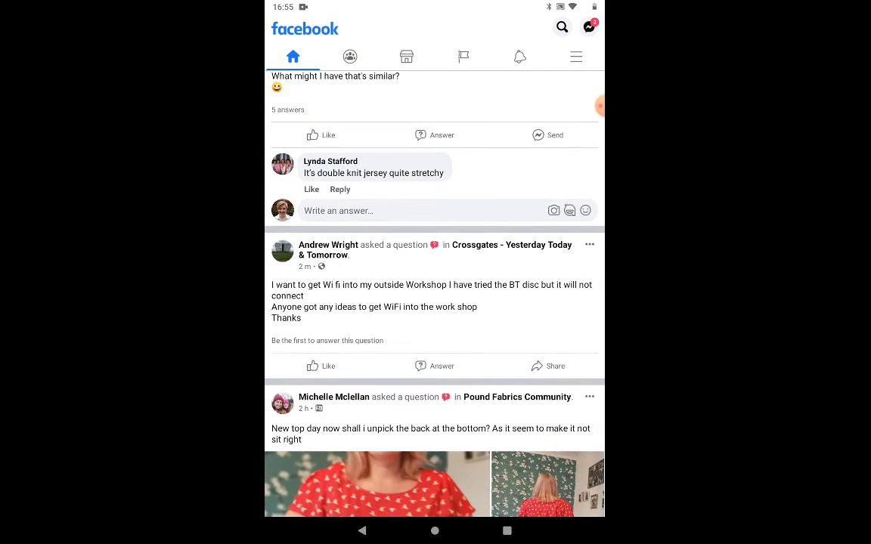
pyautogui.scroll(-3)
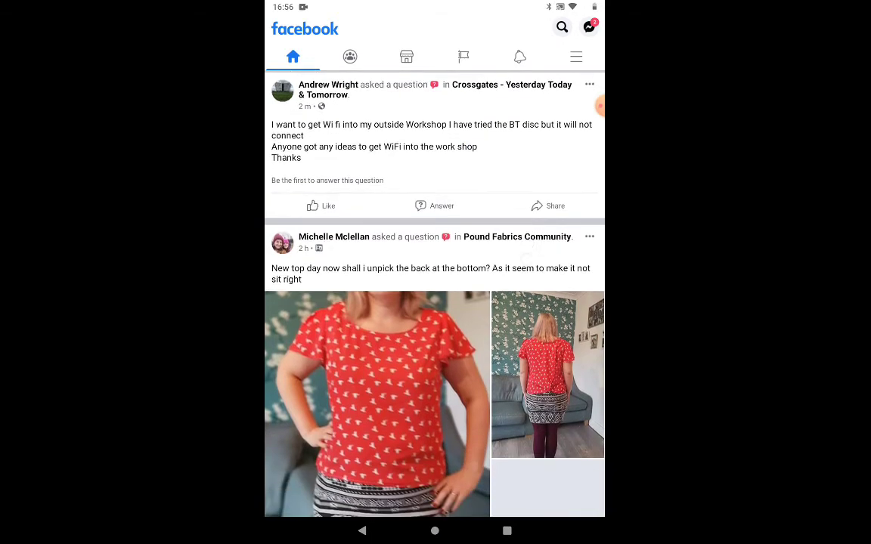
pyautogui.scroll(-3)
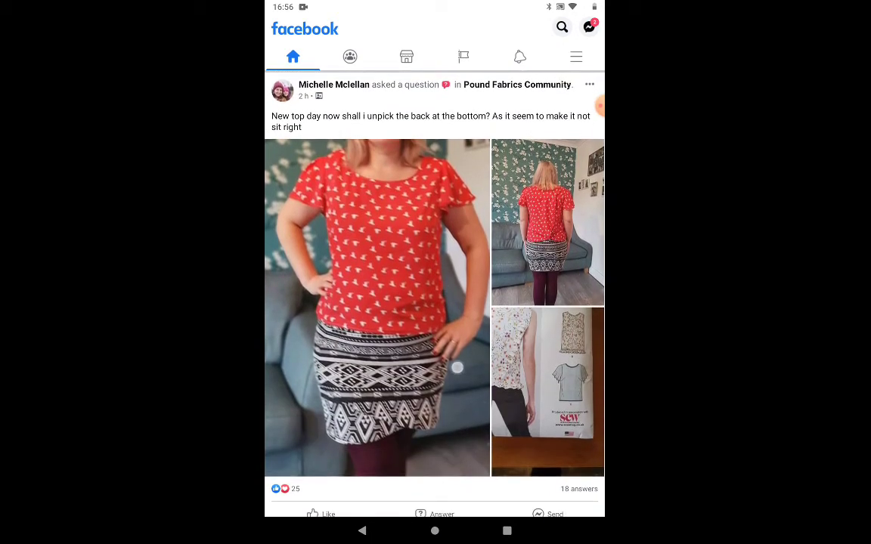
pyautogui.scroll(-3)
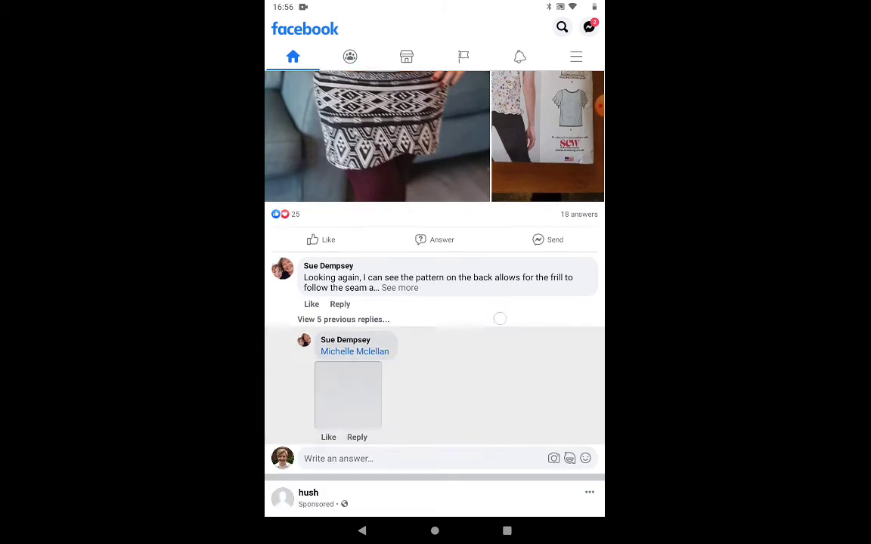
pyautogui.scroll(-3)
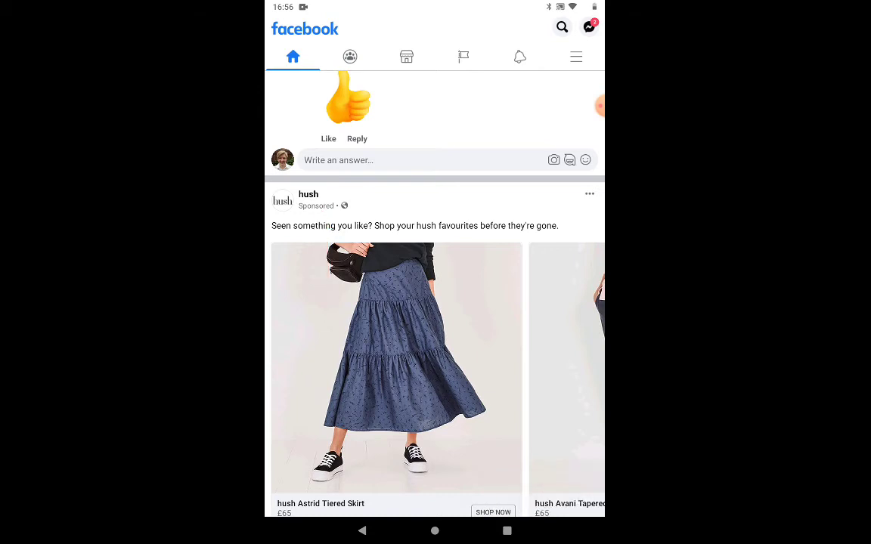
pyautogui.scroll(-3)
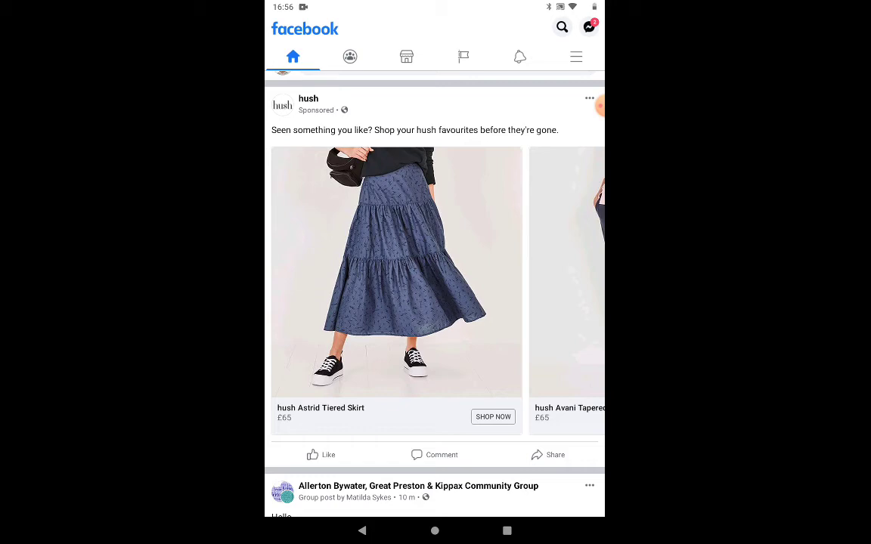
pyautogui.scroll(-3)
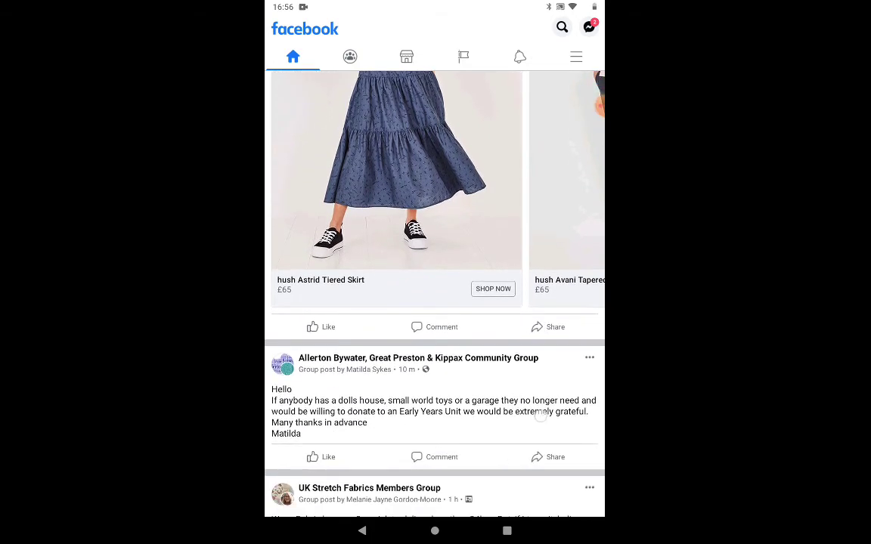
pyautogui.scroll(-3)
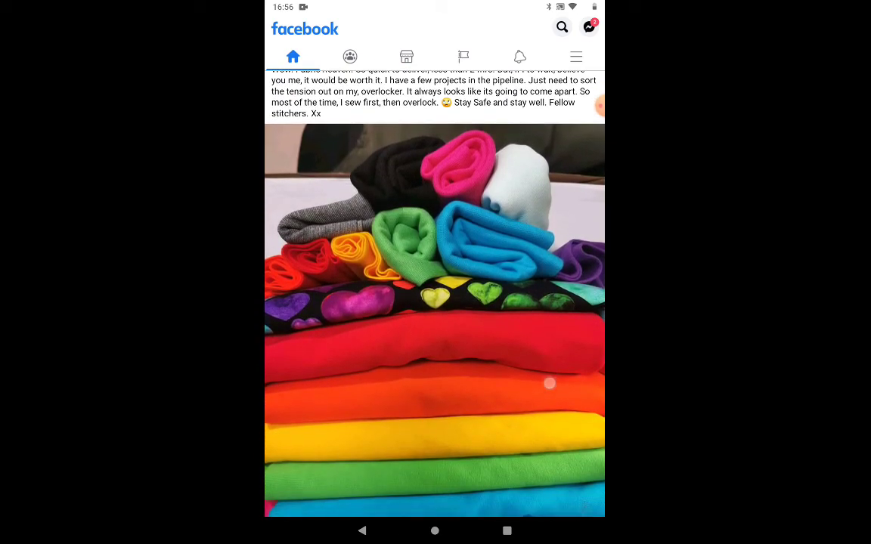
pyautogui.scroll(-3)
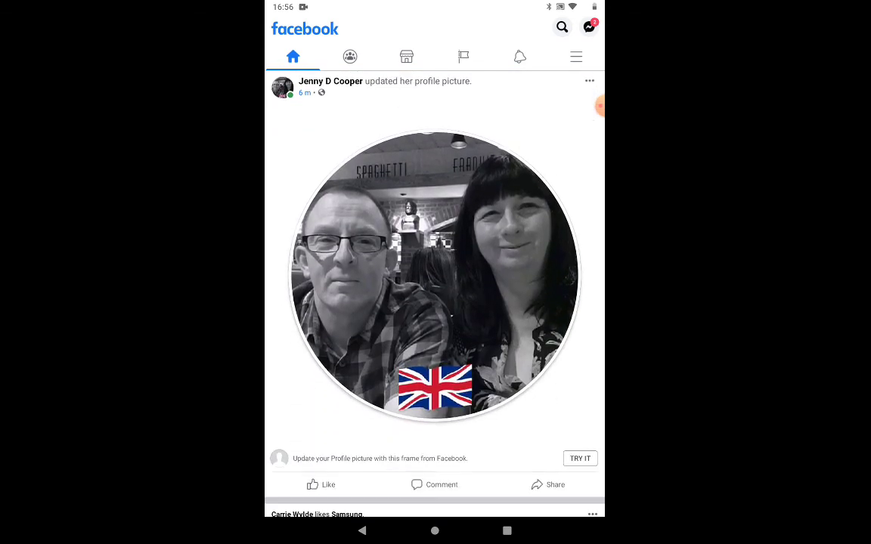
pyautogui.scroll(-3)
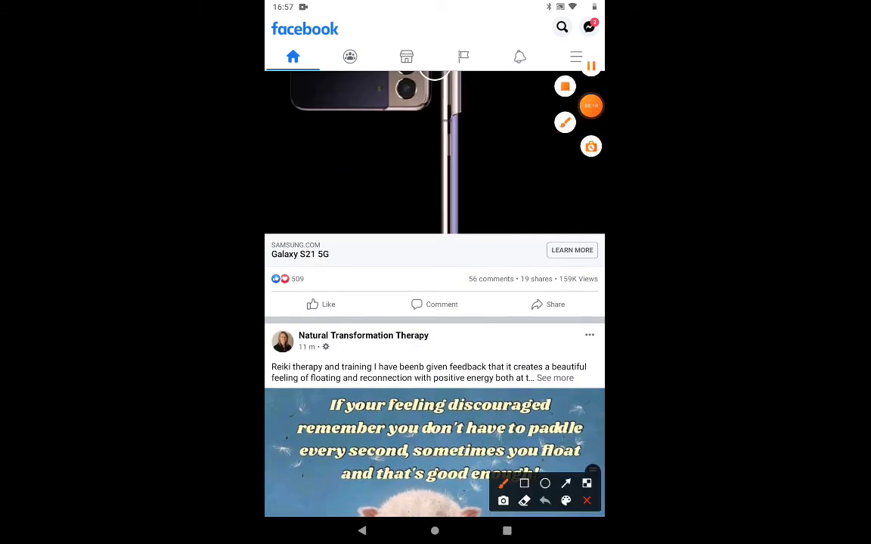
pyautogui.moveTo(469, 371); pyautogui.dragTo(484, 292)
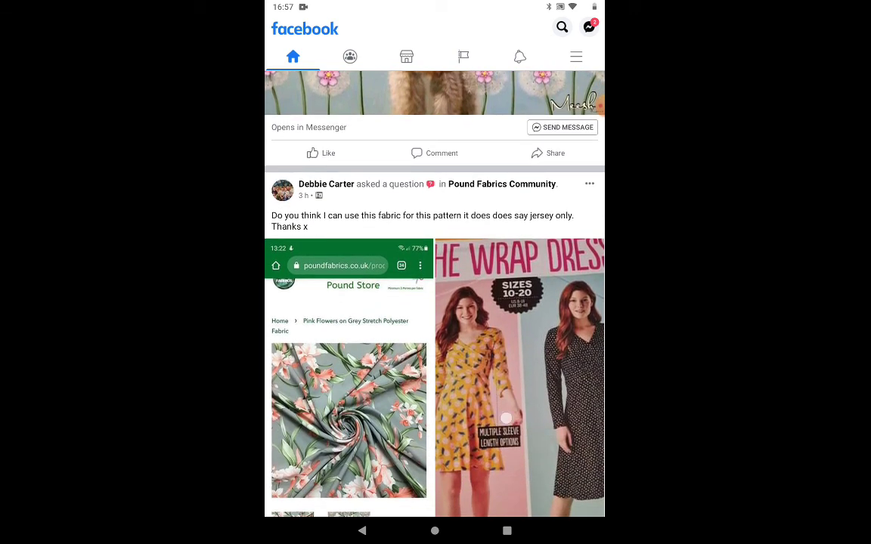
pyautogui.scroll(-3)
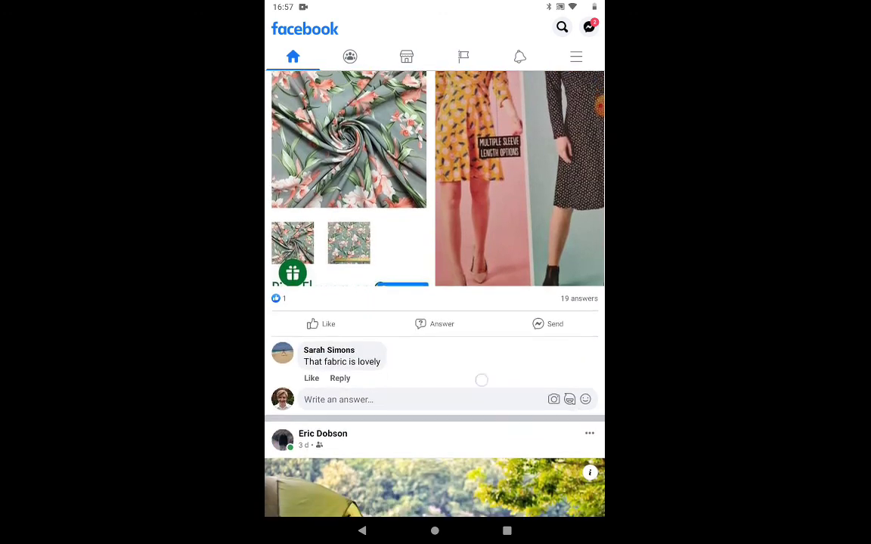
pyautogui.scroll(-3)
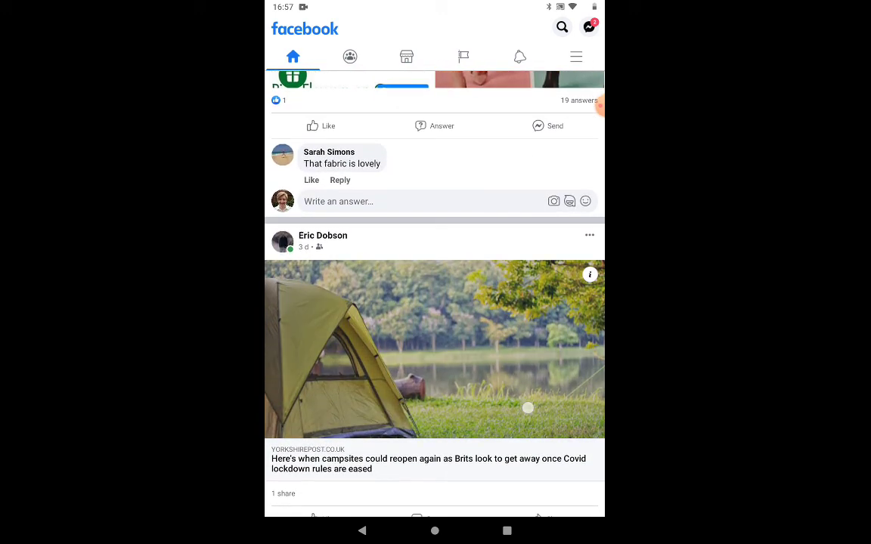
pyautogui.scroll(-3)
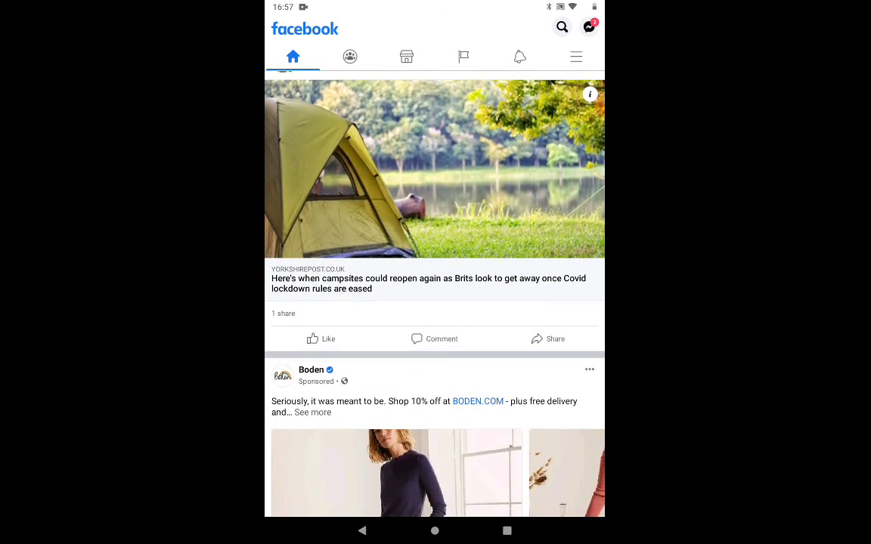
pyautogui.scroll(-3)
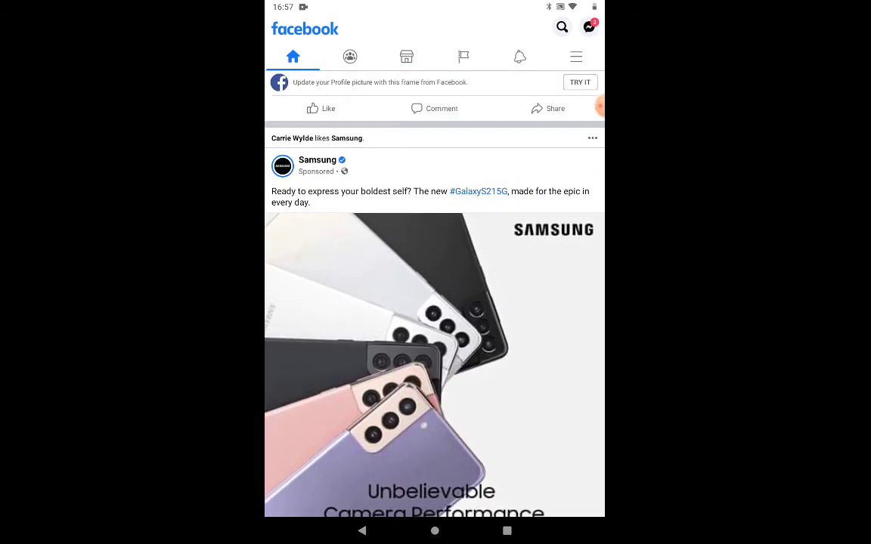
pyautogui.scroll(-3)
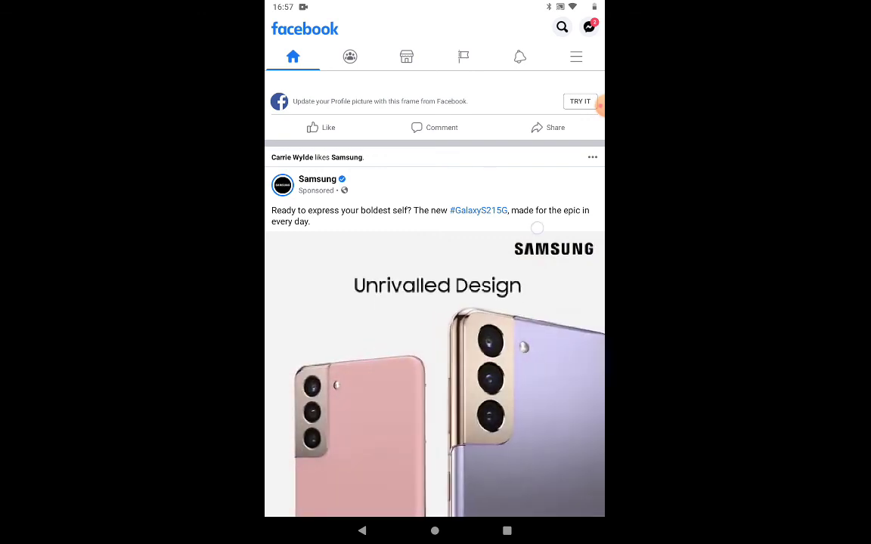
pyautogui.scroll(-3)
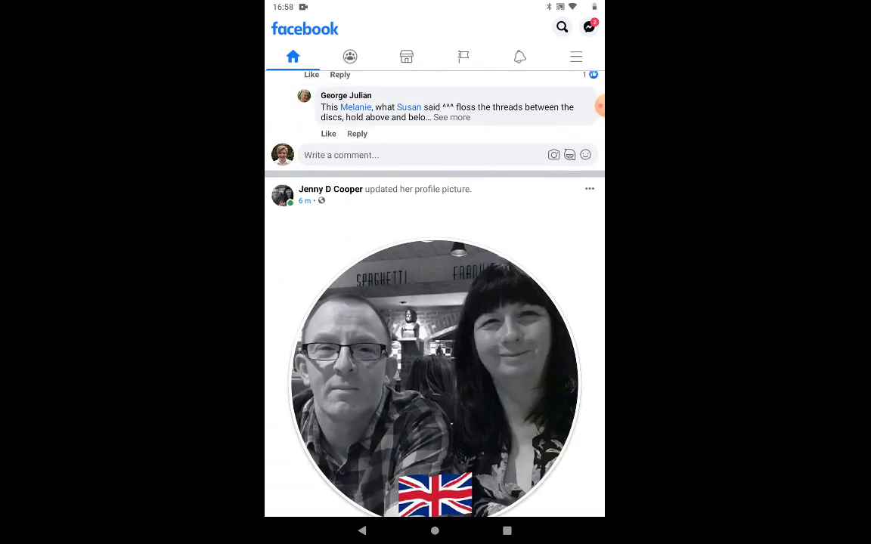
pyautogui.scroll(-3)
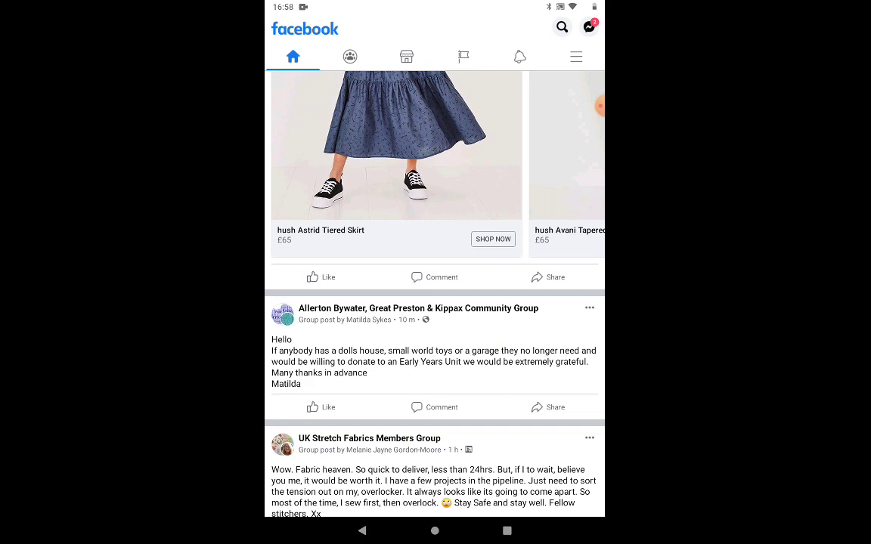
pyautogui.scroll(-3)
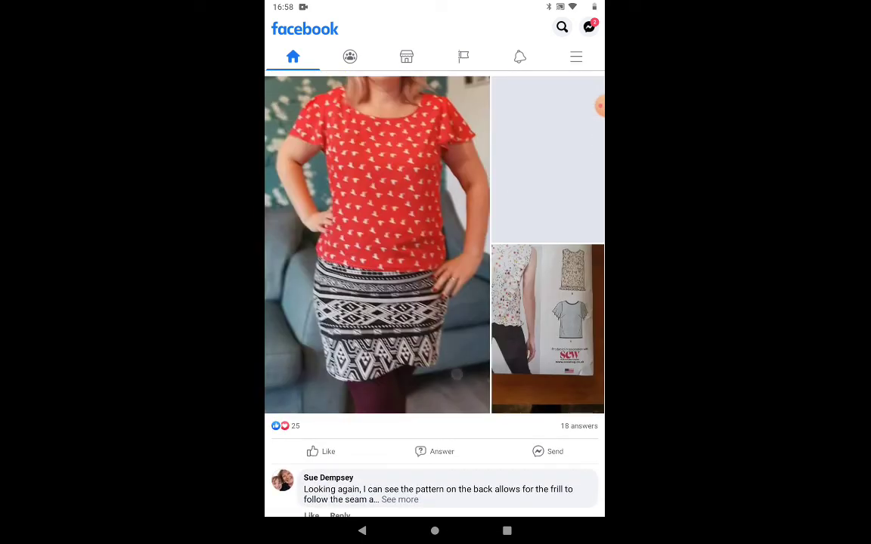
pyautogui.scroll(-3)
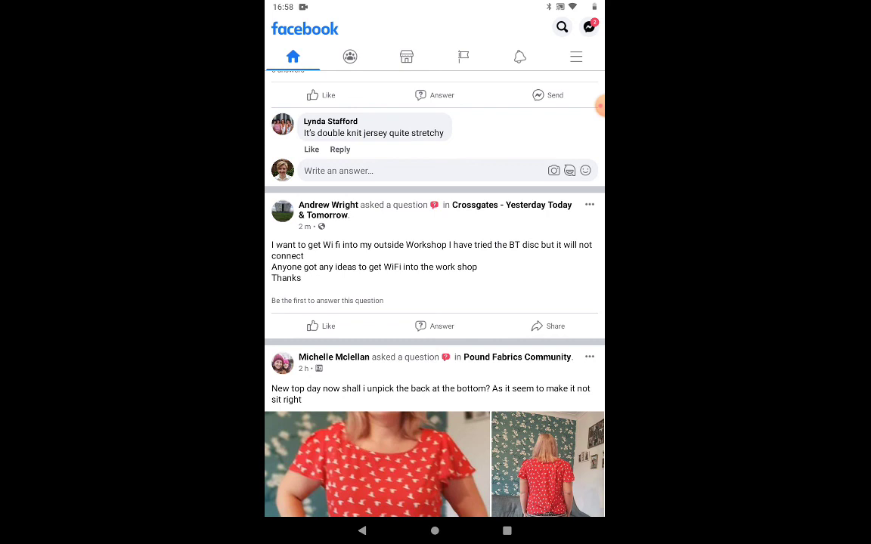